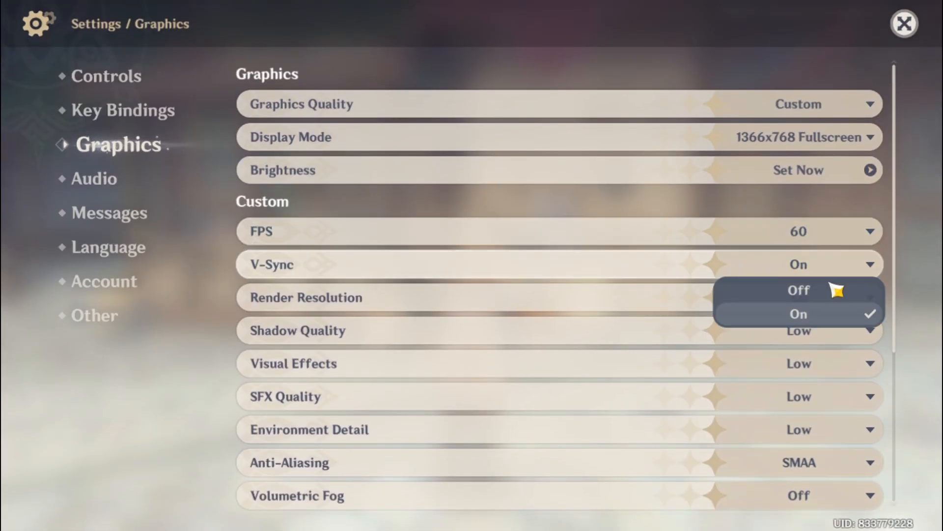
# Step: Set V-Sync off, render resolution 0.6 and SFX quality Lowest
pyautogui.click(798, 290)
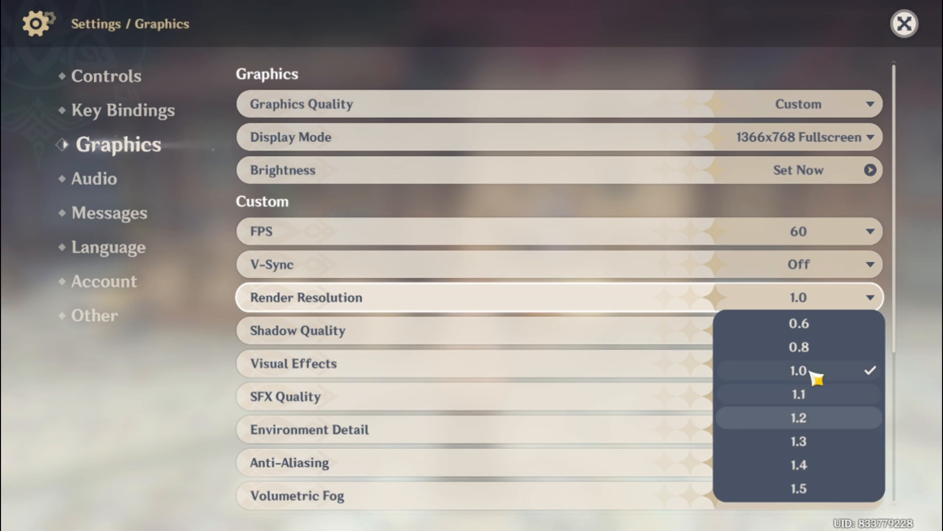
pyautogui.moveTo(824, 427)
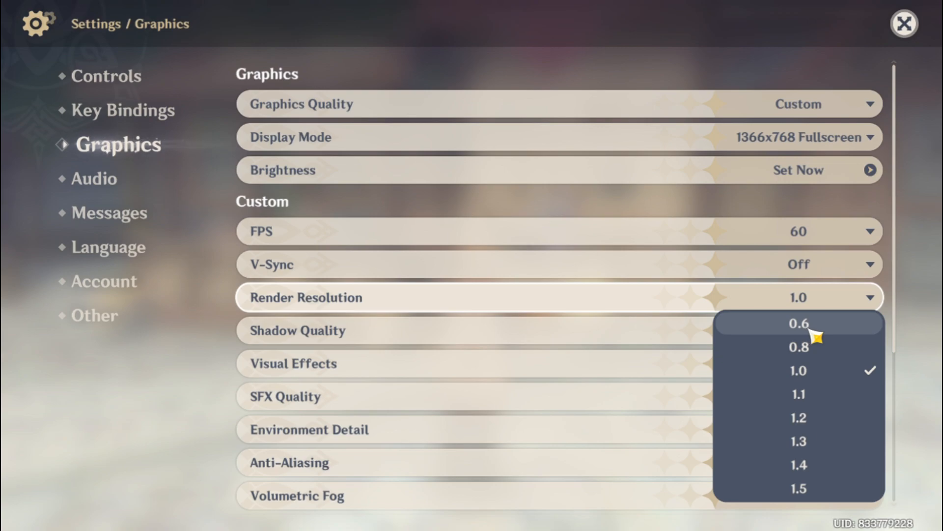
pyautogui.click(798, 323)
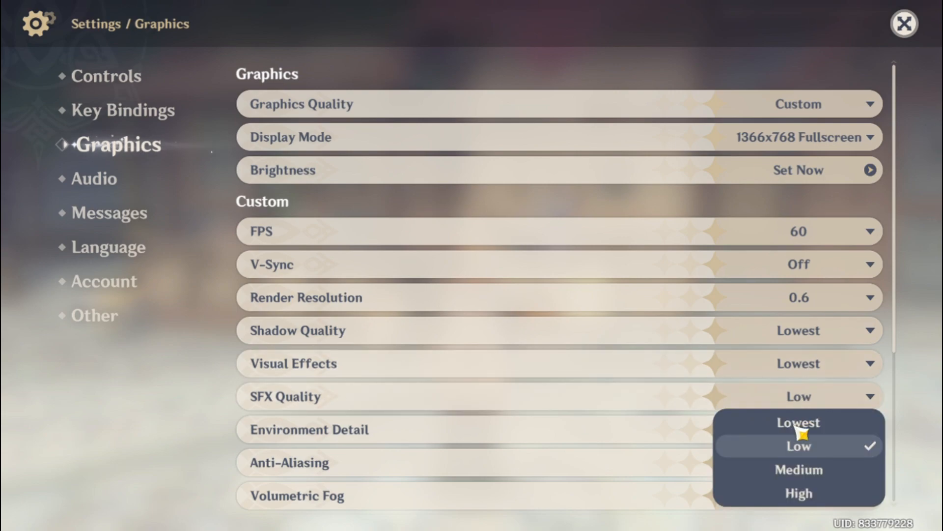
pyautogui.click(798, 421)
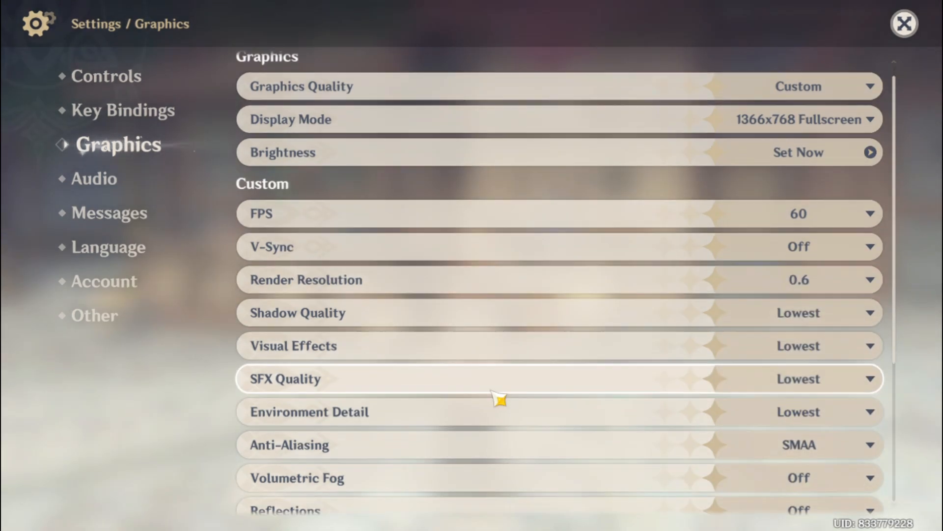
# Step: Turn off Co-Op Teammate Effects among the lower graphics options
pyautogui.scroll(-3)
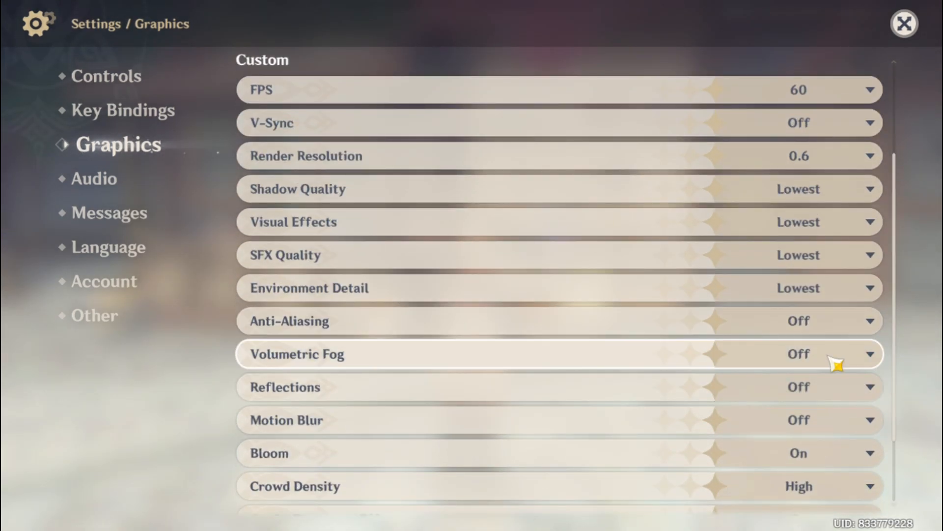
pyautogui.scroll(-3)
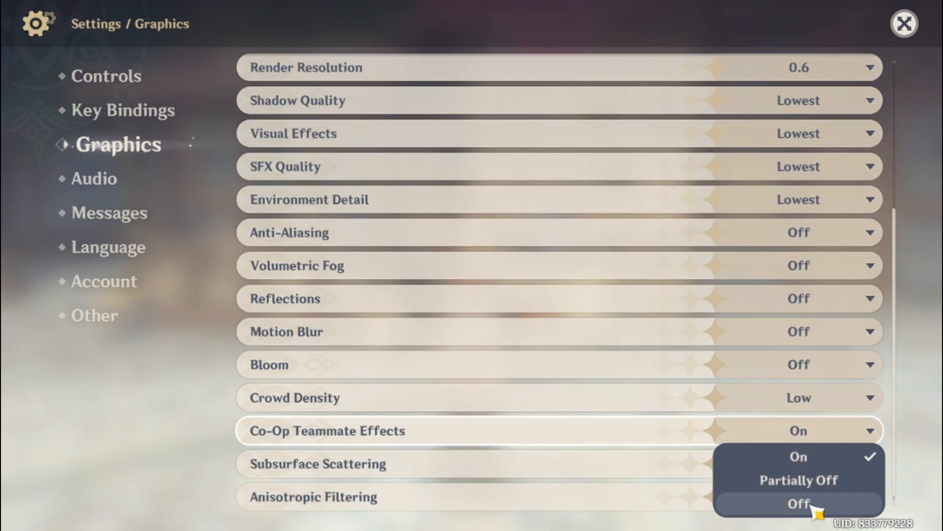
pyautogui.click(797, 503)
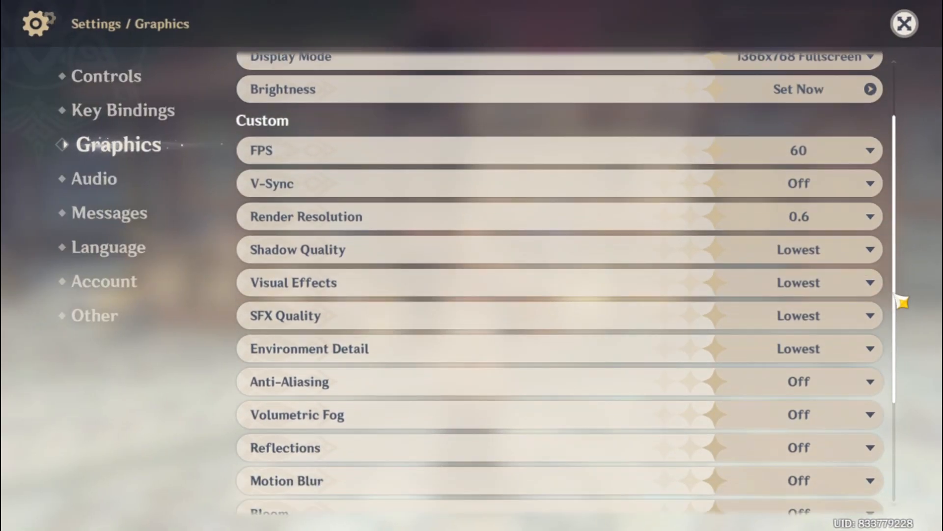
pyautogui.scroll(-3)
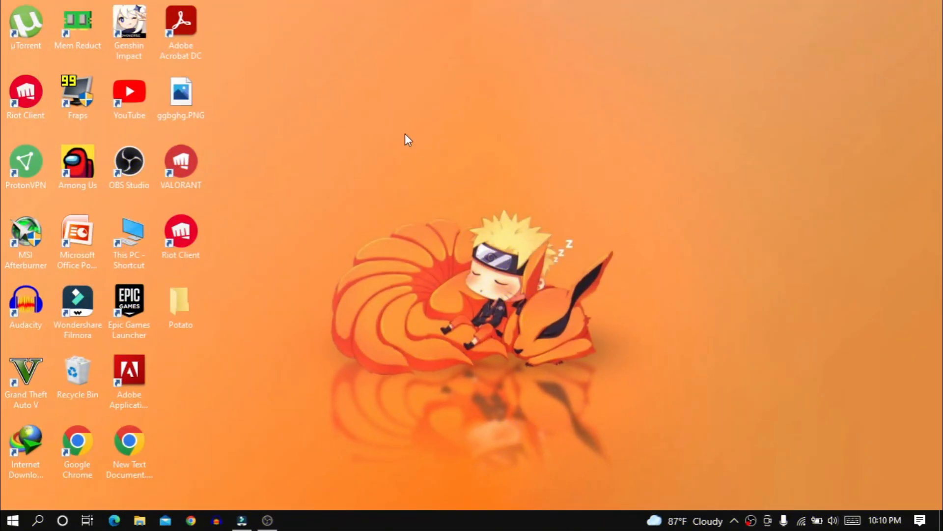
# Step: Shift-launch Genshin Impact from its desktop shortcut to get the configuration window
pyautogui.click(129, 27)
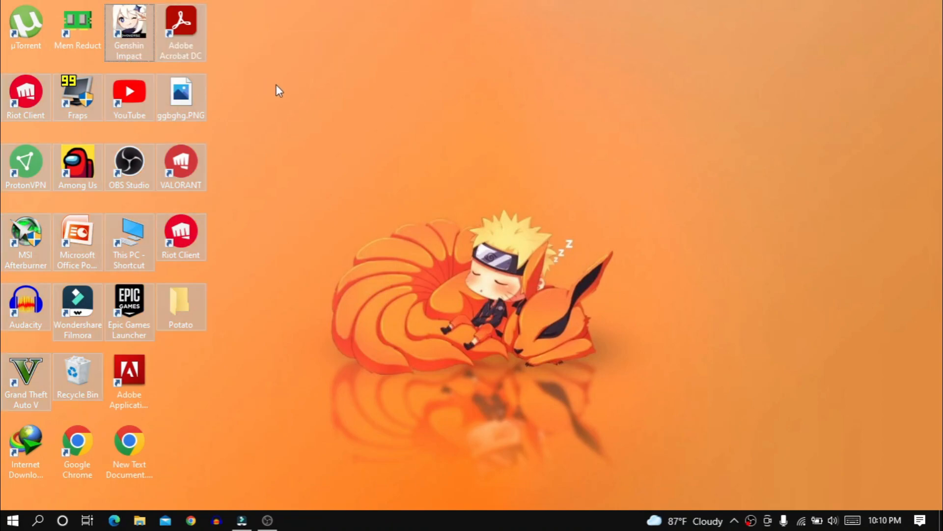
pyautogui.press('shift')
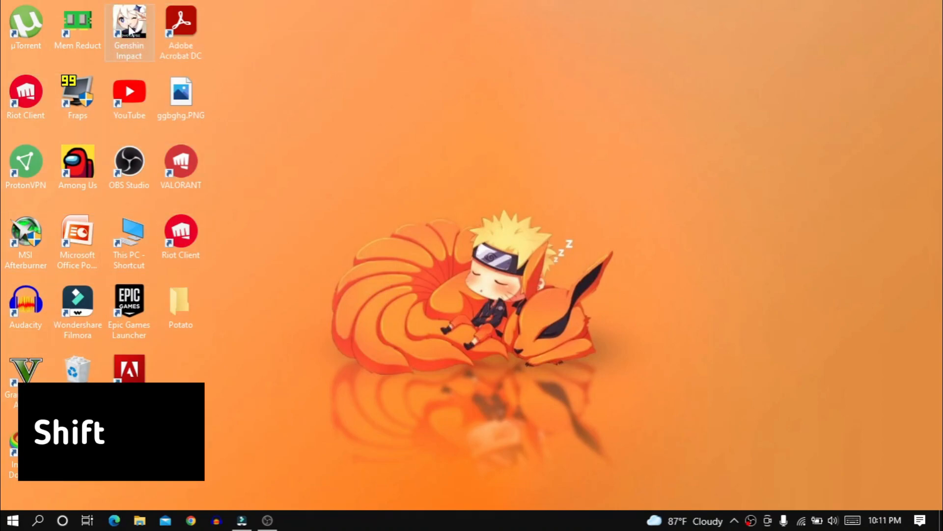
pyautogui.moveTo(128, 24)
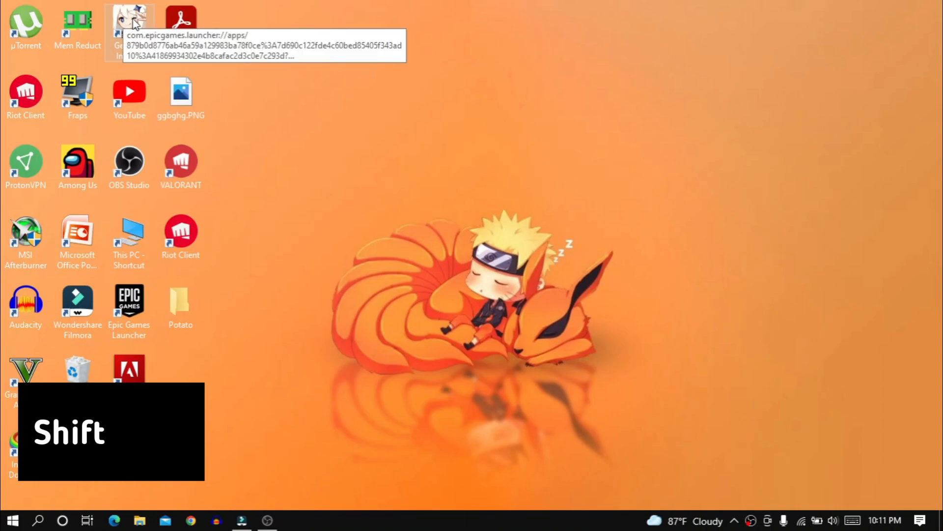
pyautogui.press('shift')
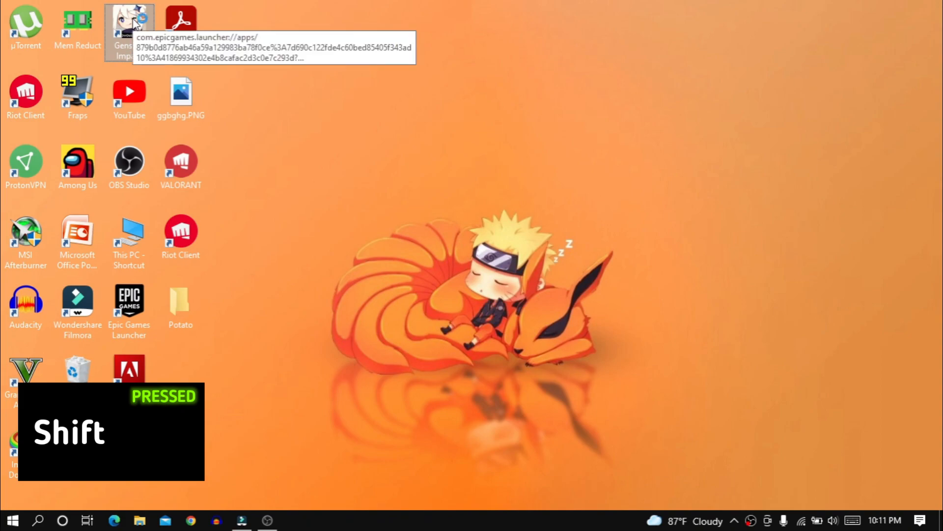
pyautogui.doubleClick(129, 30)
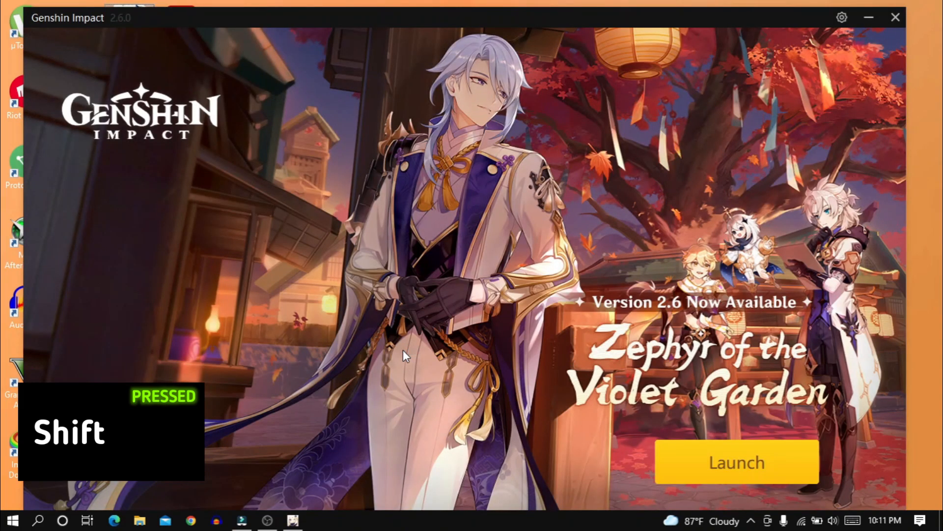
pyautogui.moveTo(714, 470)
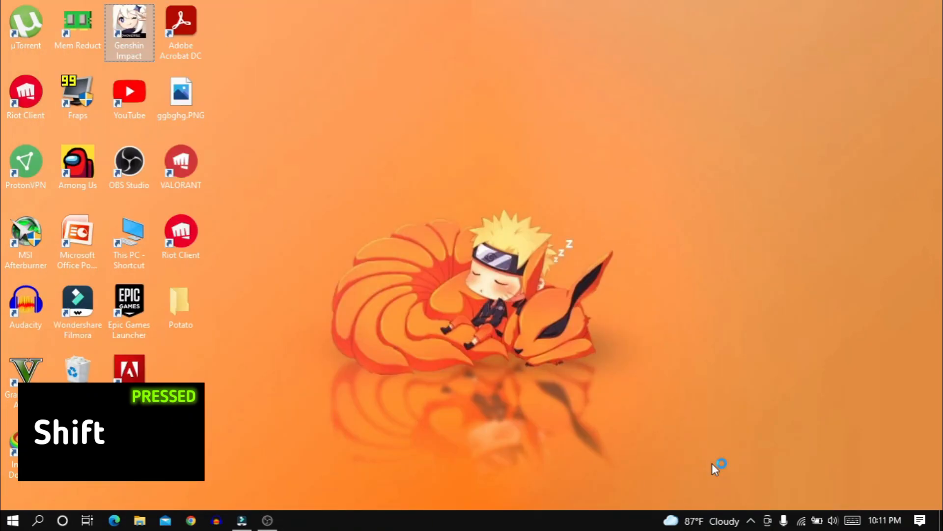
pyautogui.doubleClick(128, 23)
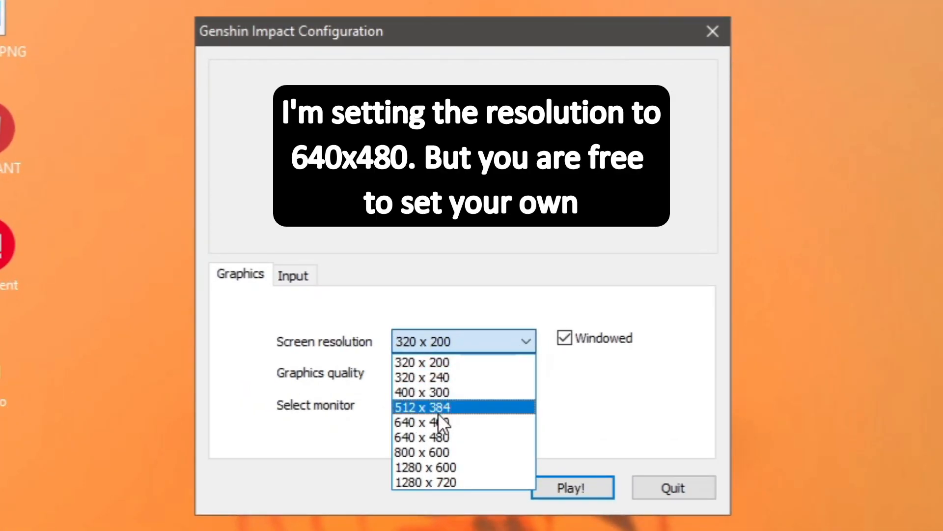
# Step: Choose 640 x 480 full screen with Fastest graphics quality and start the game with Play!
pyautogui.click(425, 436)
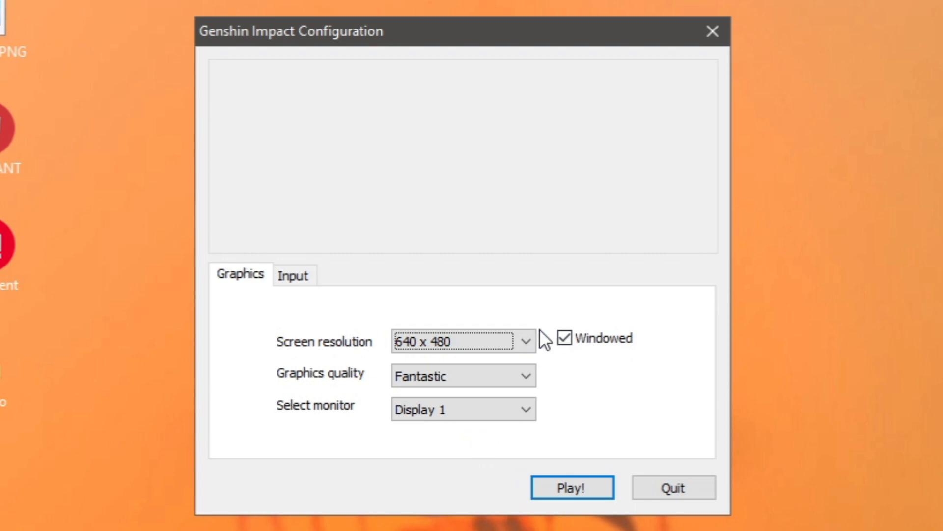
pyautogui.click(564, 338)
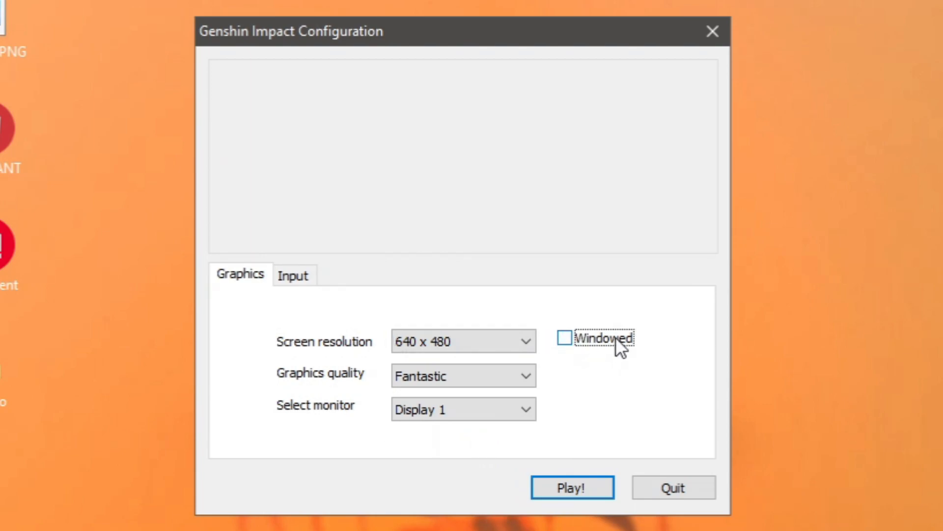
pyautogui.click(463, 375)
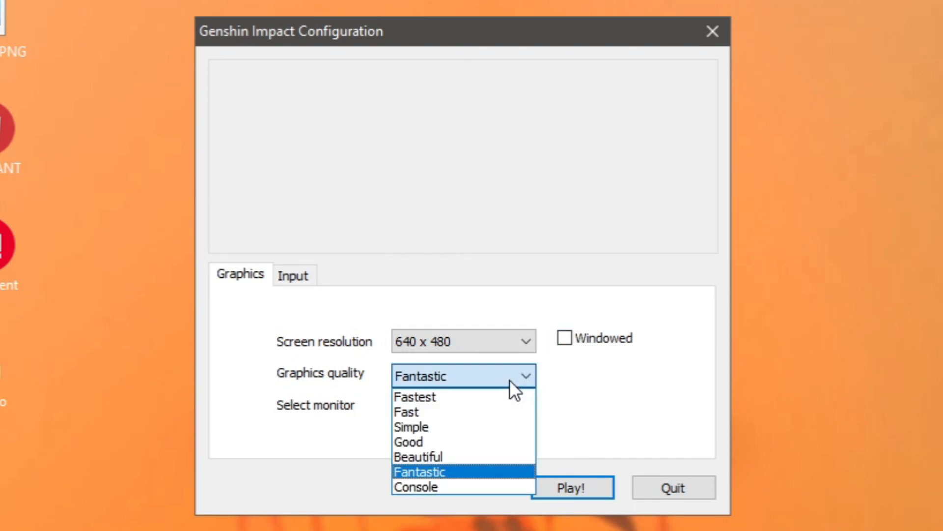
pyautogui.click(415, 396)
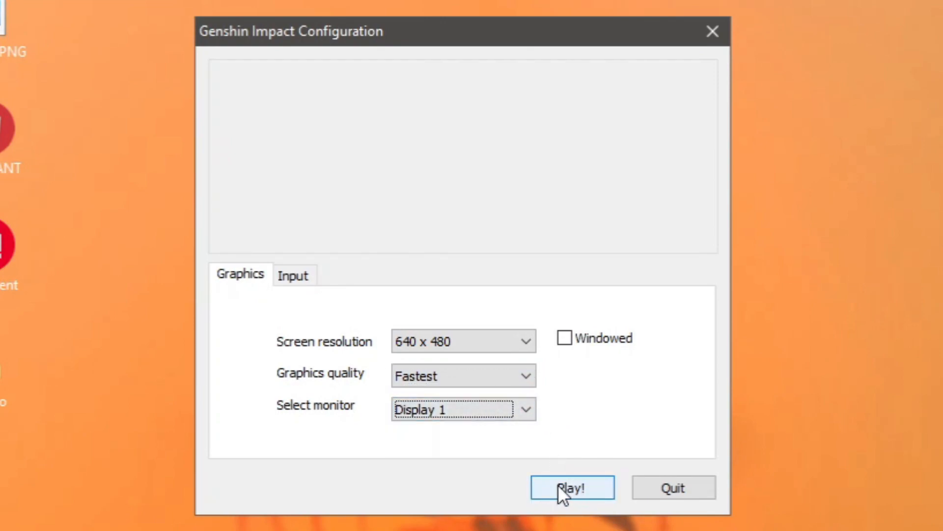
pyautogui.click(572, 488)
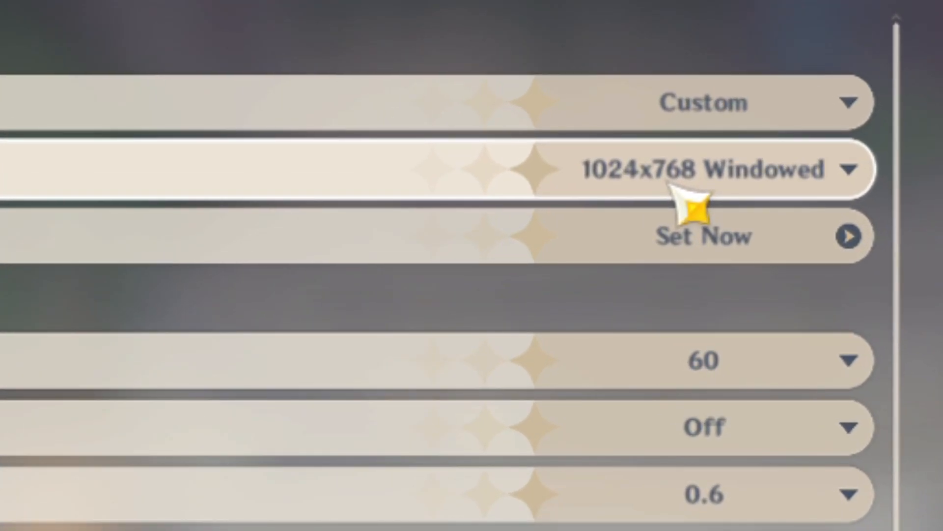
# Step: Select 1366x768 Fullscreen from the display mode list
pyautogui.click(703, 235)
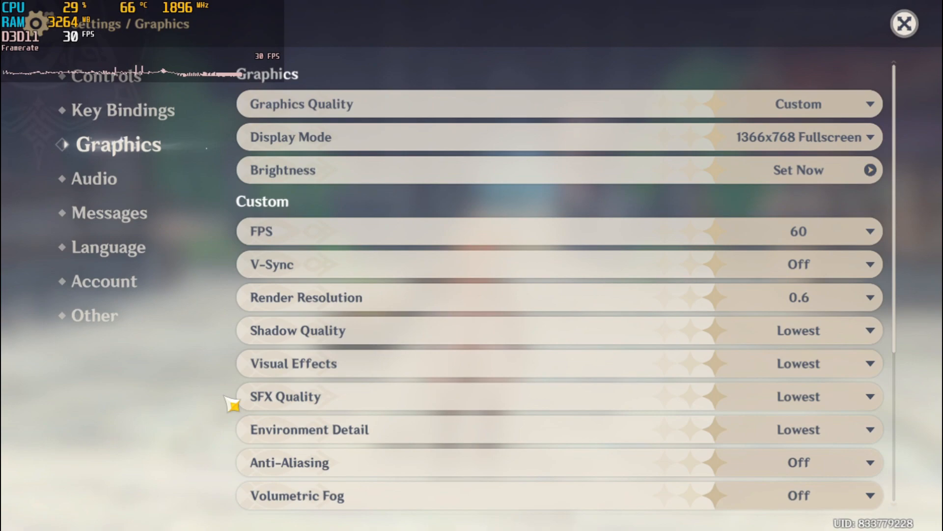
pyautogui.moveTo(903, 255)
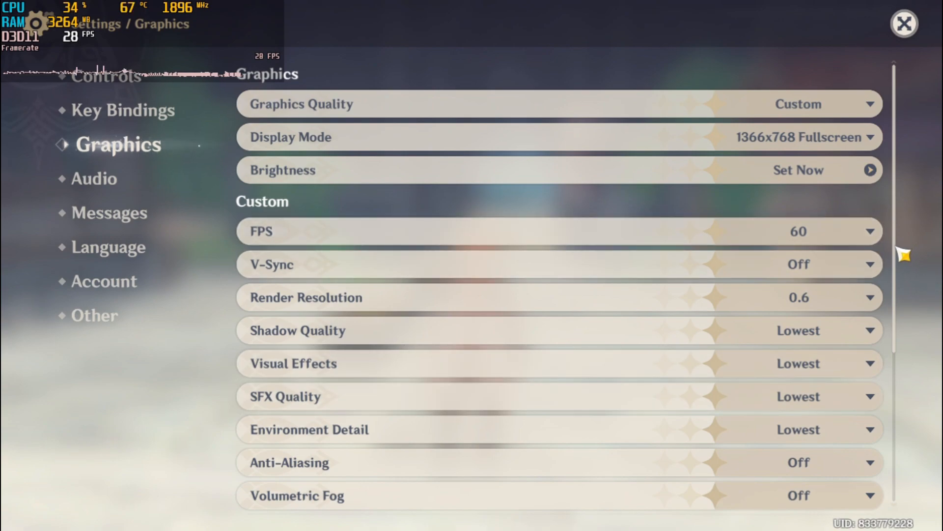
# Step: Pick a tiny windowed display mode (~320x200) and toggle it back to full screen with Alt+Enter
pyautogui.click(857, 137)
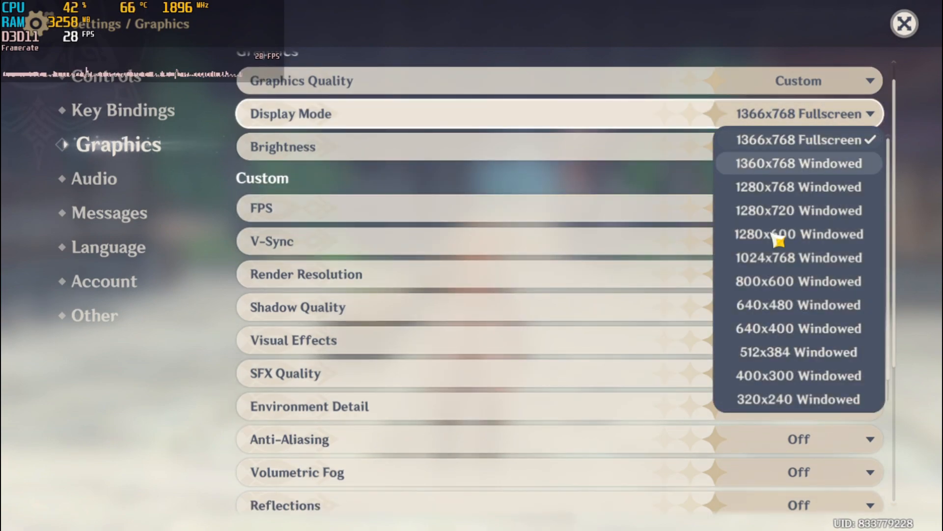
pyautogui.scroll(-3)
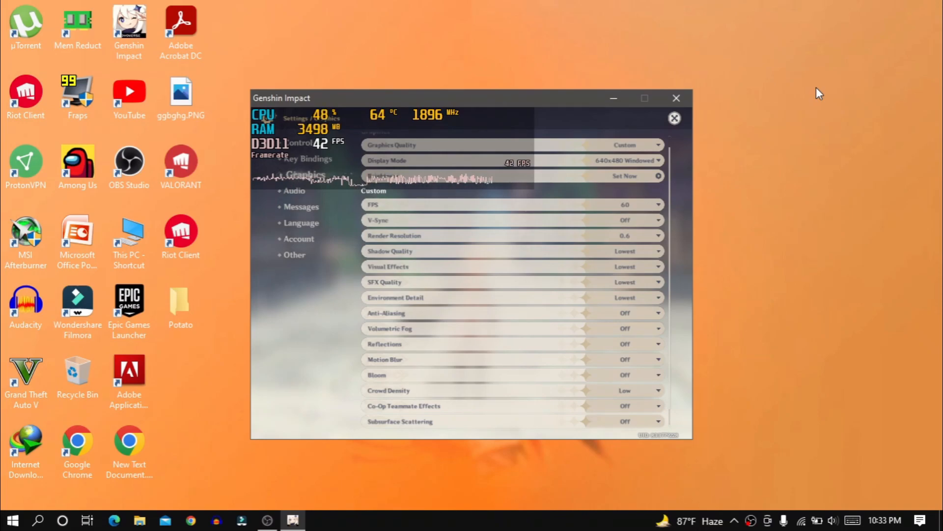
pyautogui.press('alt+enter')
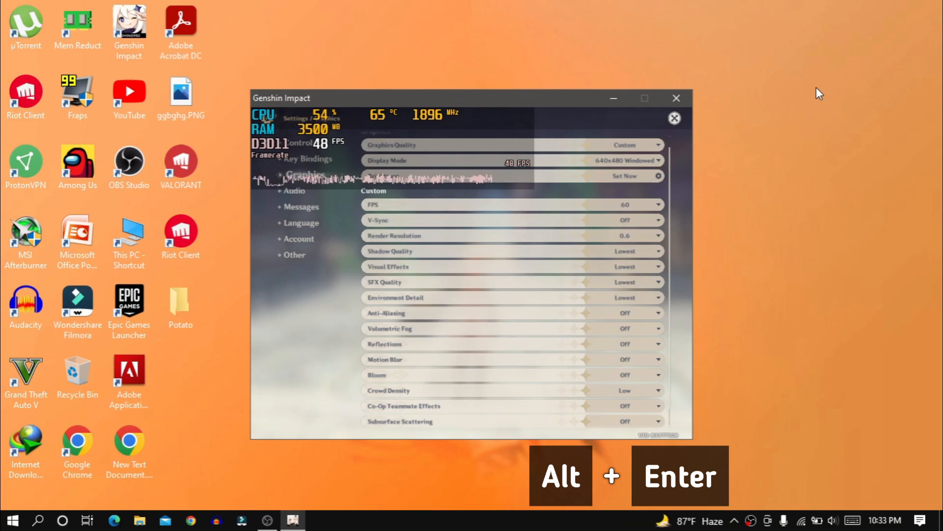
pyautogui.press('alt+enter')
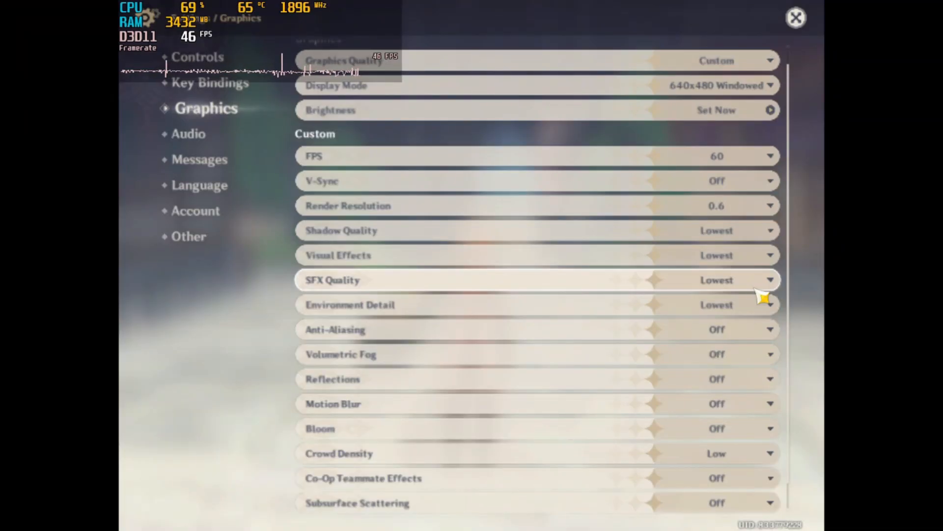
pyautogui.moveTo(566, 372)
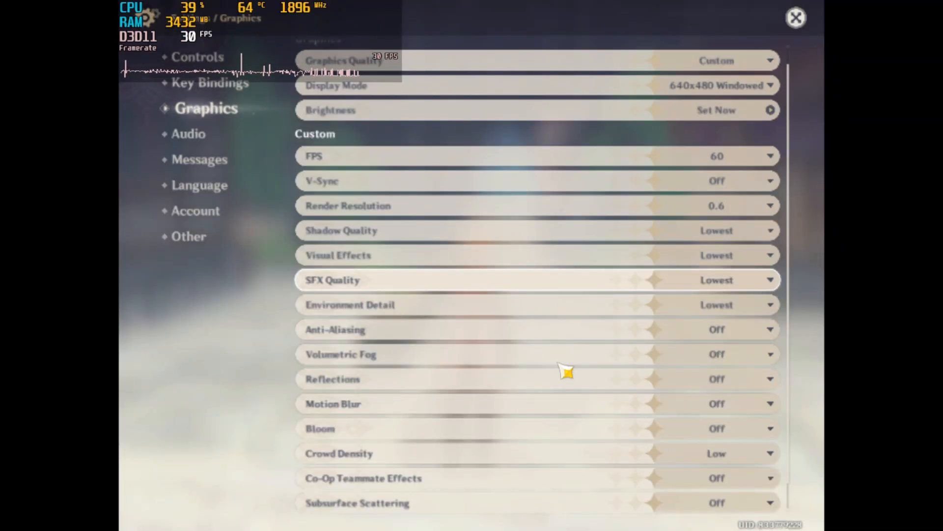
pyautogui.click(716, 85)
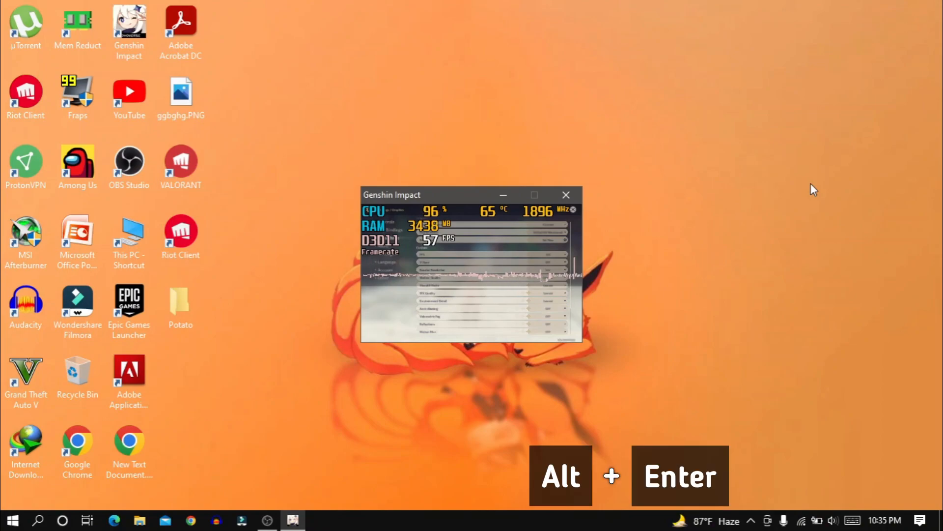
pyautogui.press('Alt+Enter')
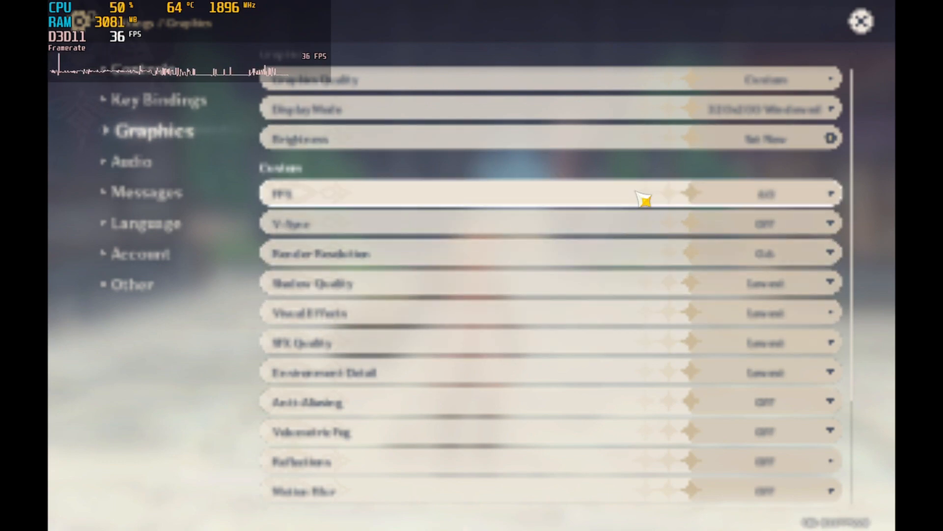
pyautogui.moveTo(154, 366)
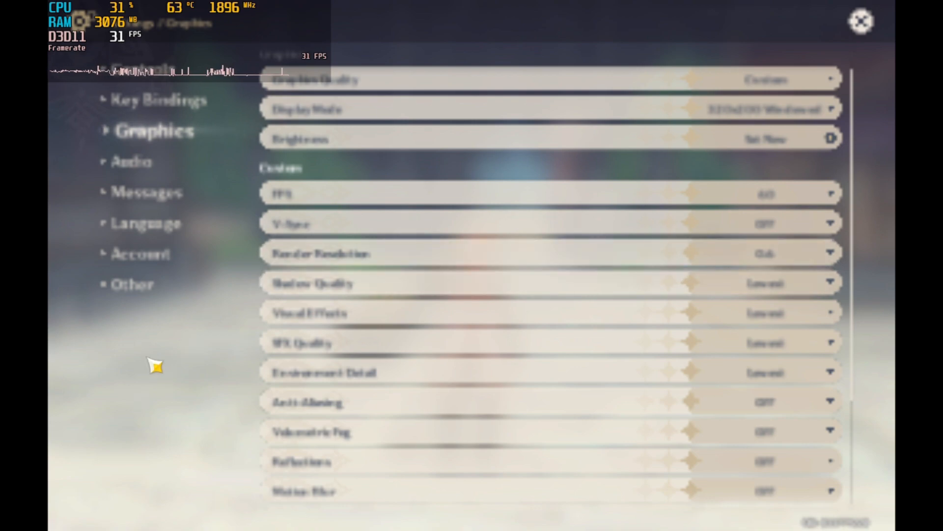
pyautogui.moveTo(930, 452)
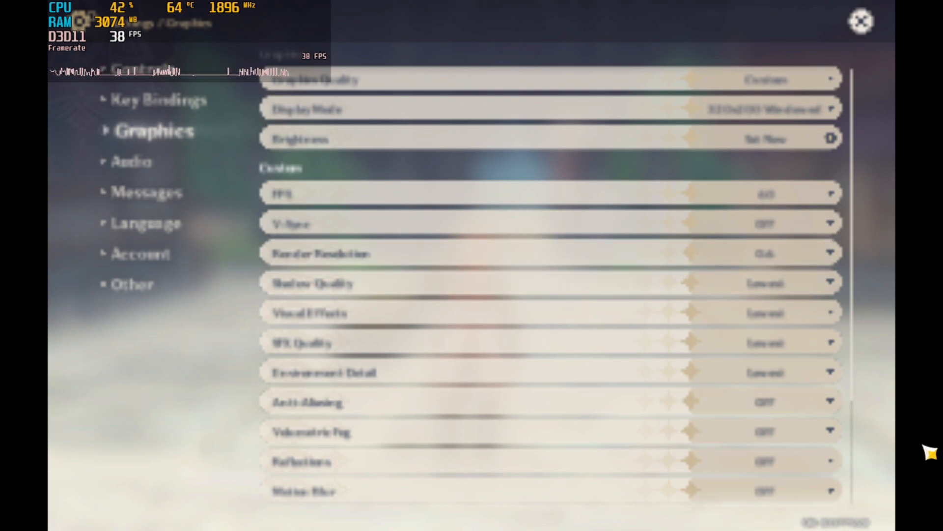
pyautogui.moveTo(915, 398)
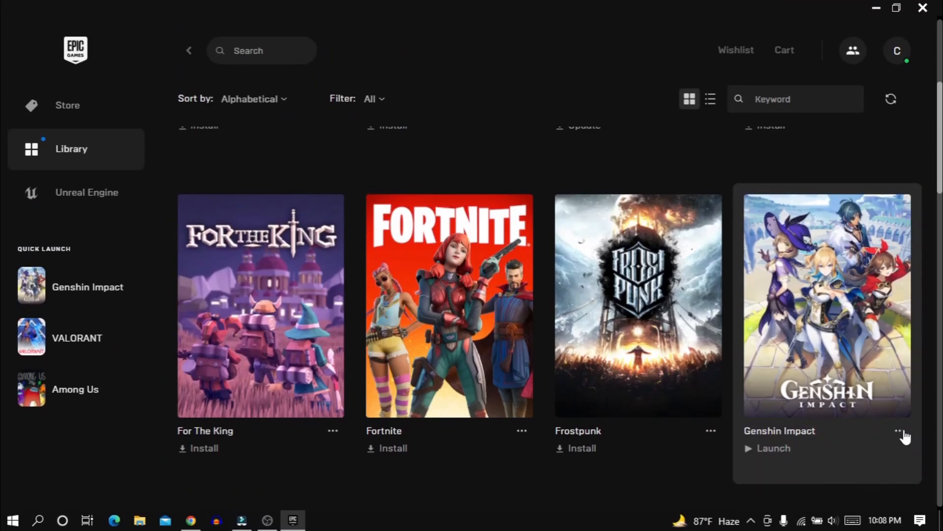
# Step: Choose Uninstall from the Genshin Impact tile's more-options menu
pyautogui.click(899, 430)
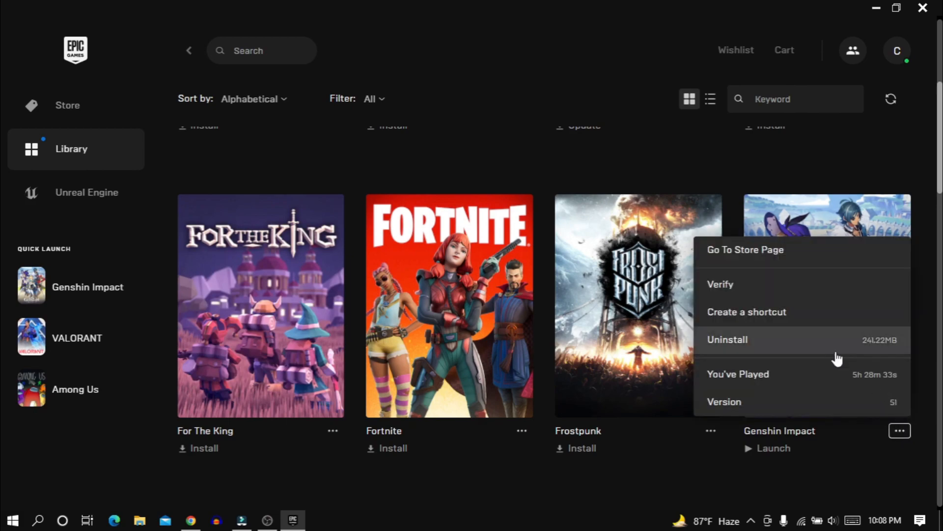
pyautogui.click(727, 339)
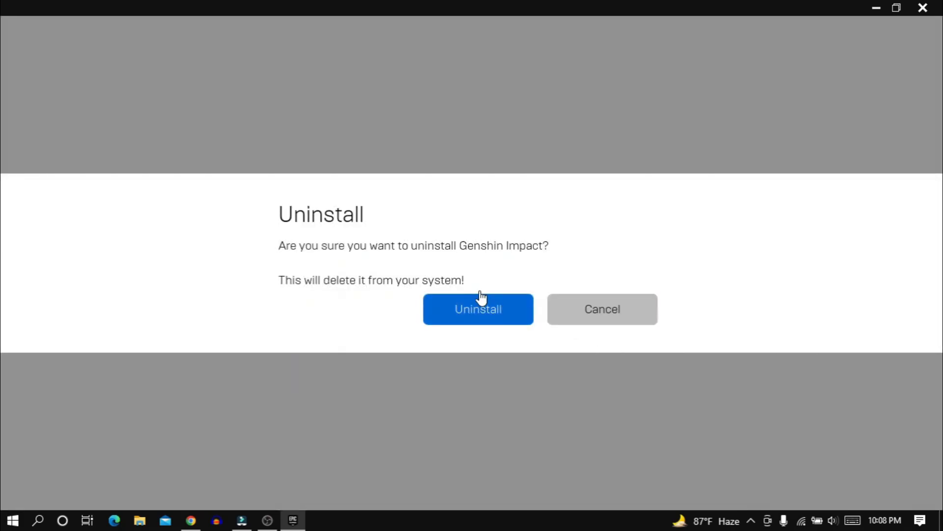